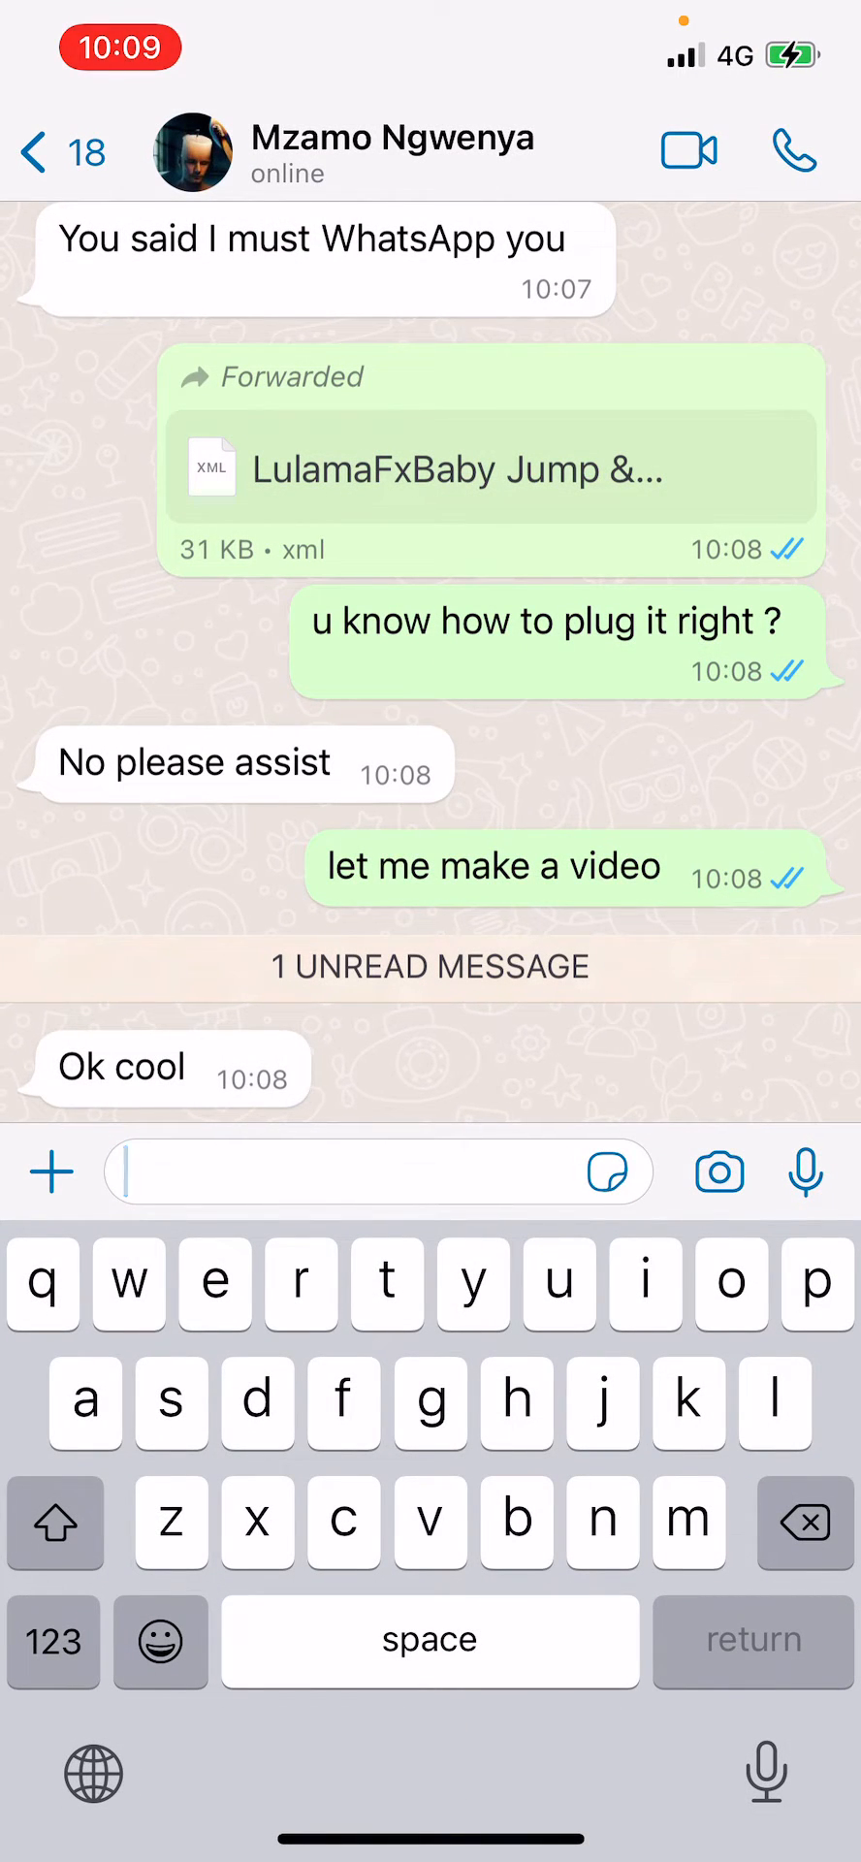
Step: Leave the WhatsApp chat and return to the browser's Google results page
{"action": "key", "text": "home"}
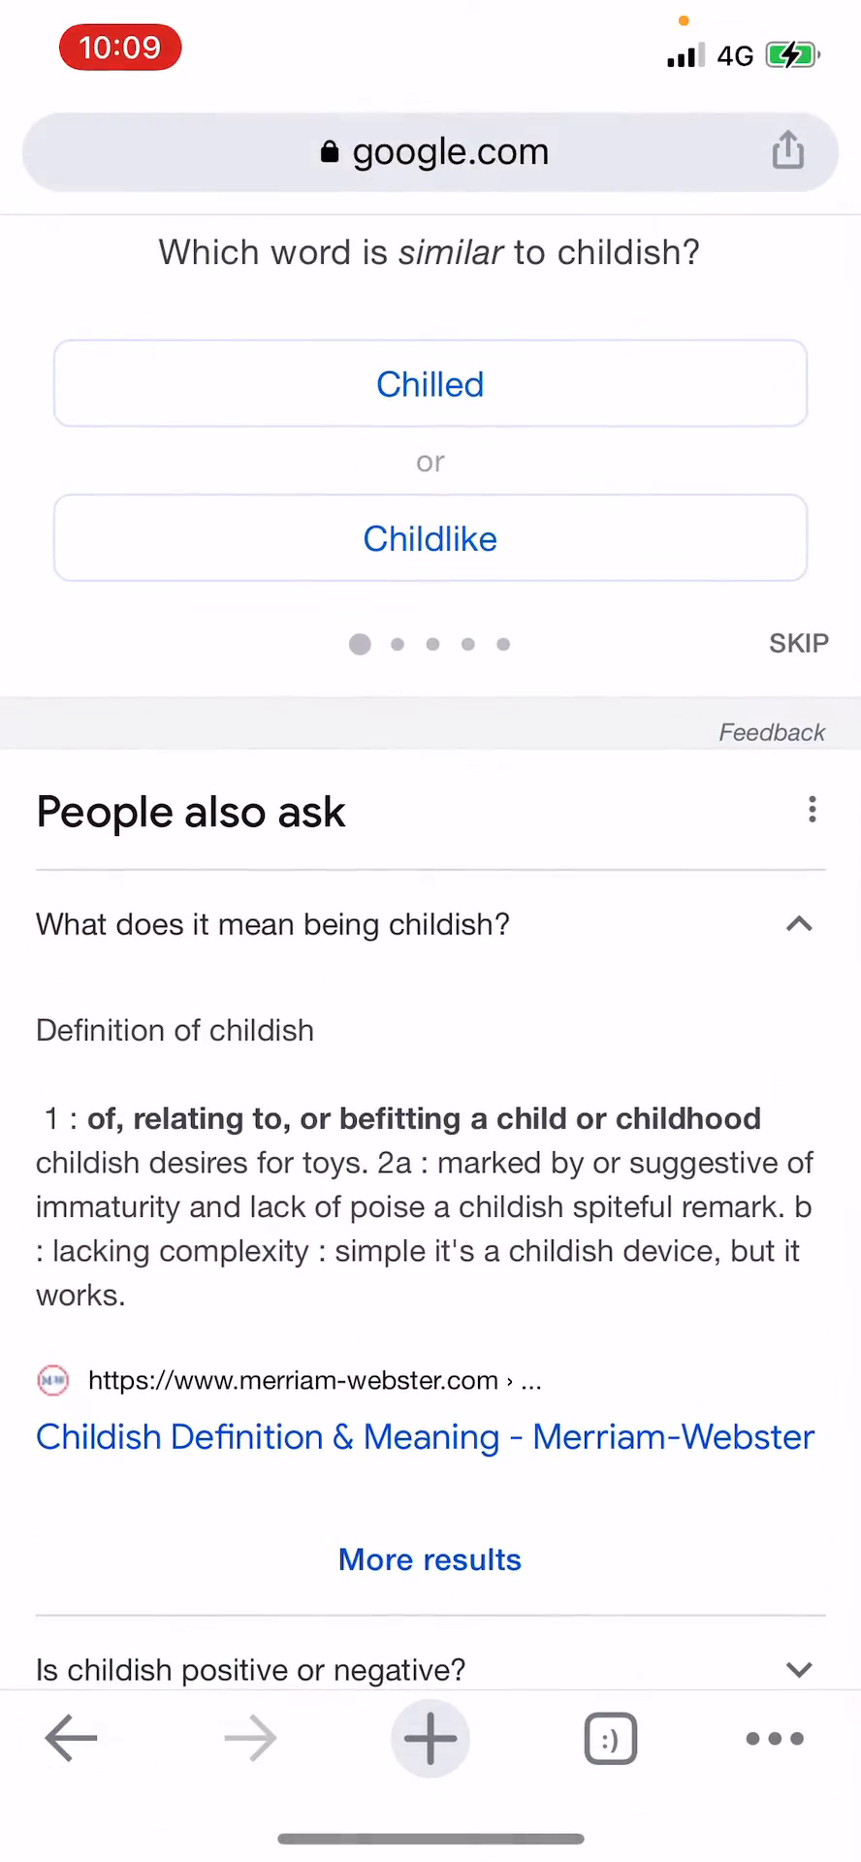
Step: Go from the Google results to the signed-in binary.com trading site
{"action": "left_click", "coordinate": [416, 152]}
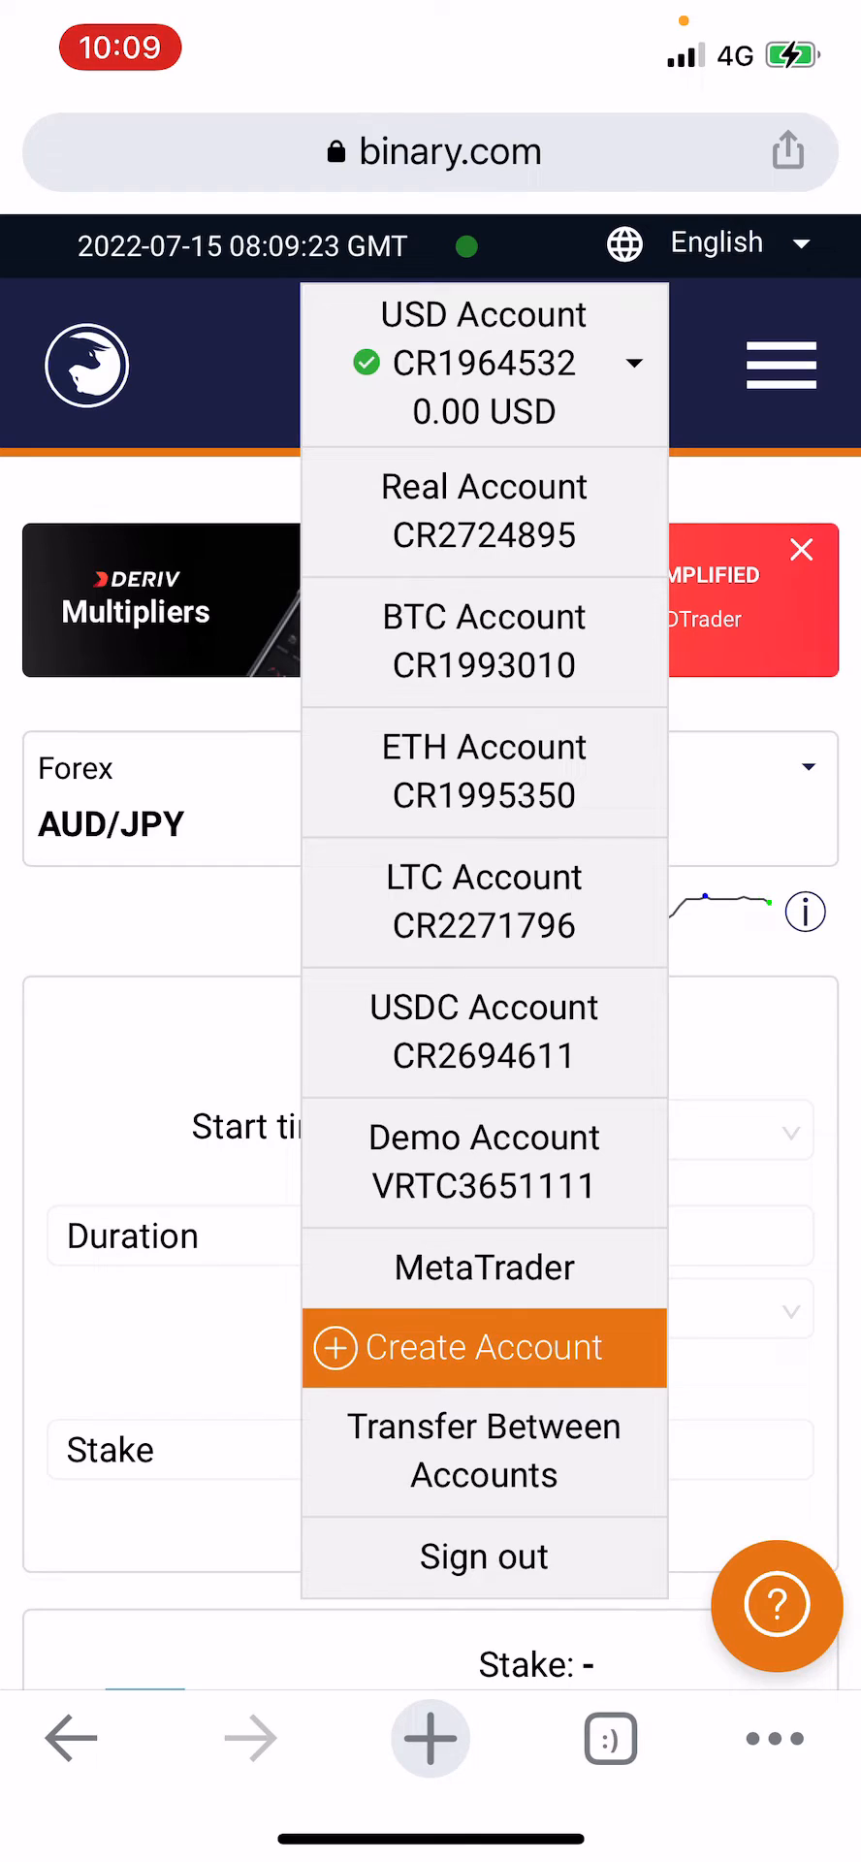
Step: Switch binary.com to the Demo Account and go to Binary Bot from the site menu
{"action": "left_click", "coordinate": [484, 1348]}
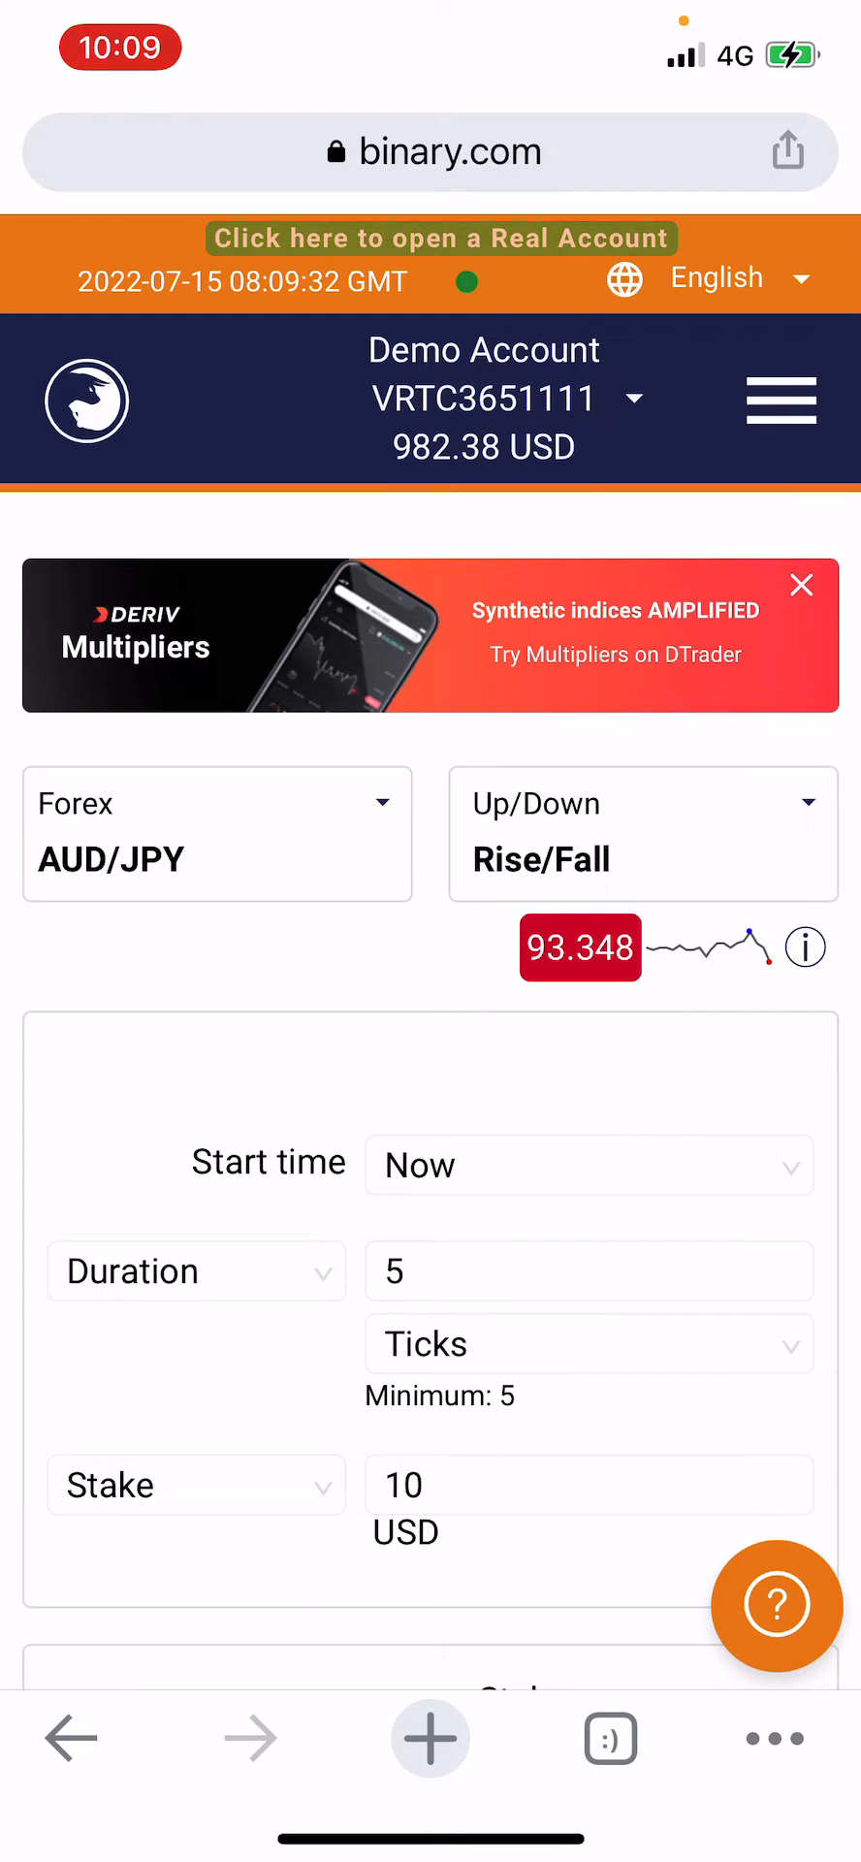
{"action": "left_click", "coordinate": [781, 398]}
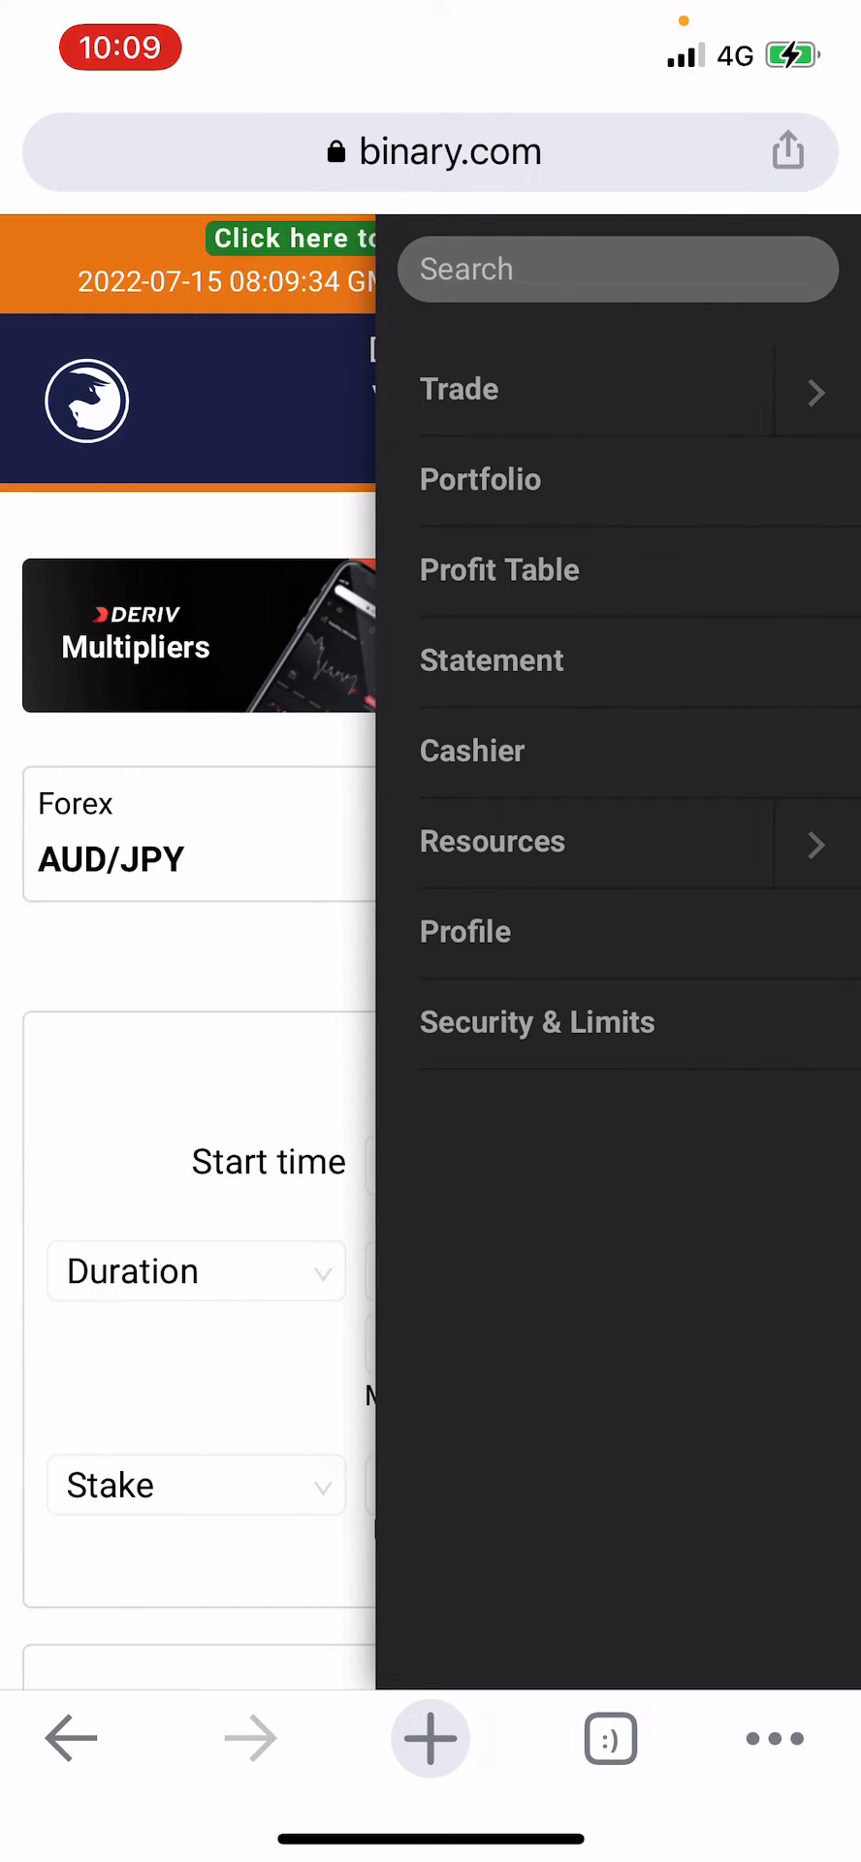
{"action": "left_click", "coordinate": [459, 388]}
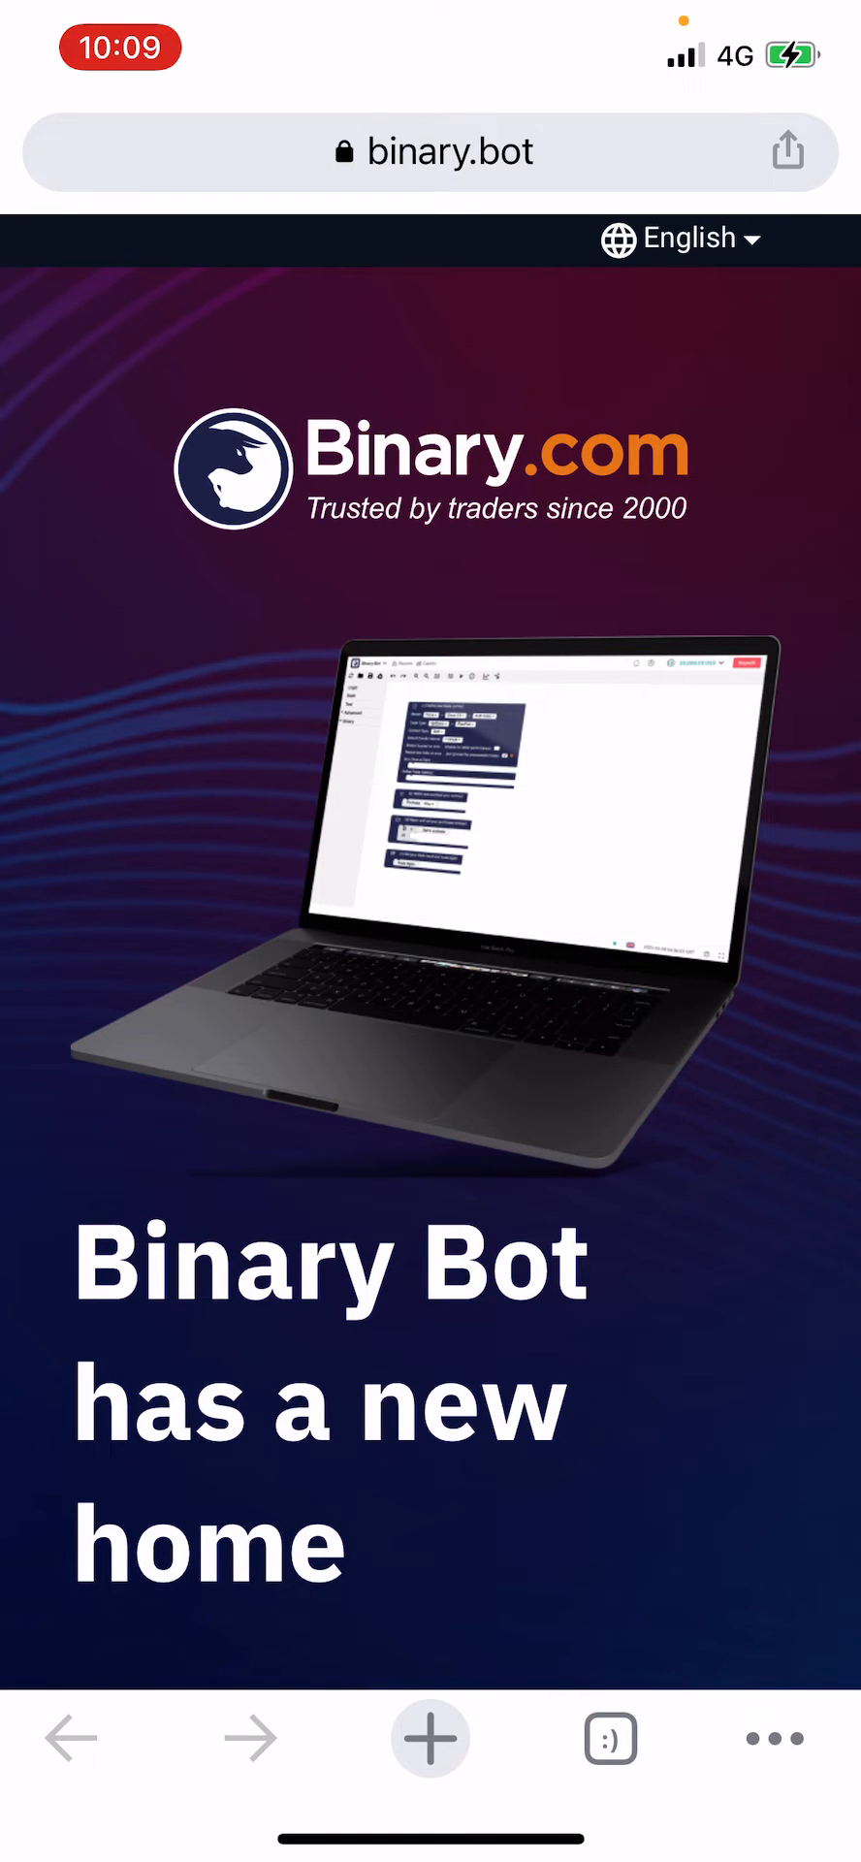
Step: Scroll past the landing page and dismiss the unsaved-changes warning to reach the workspace
{"action": "scroll", "scroll_direction": "down", "scroll_amount": 3}
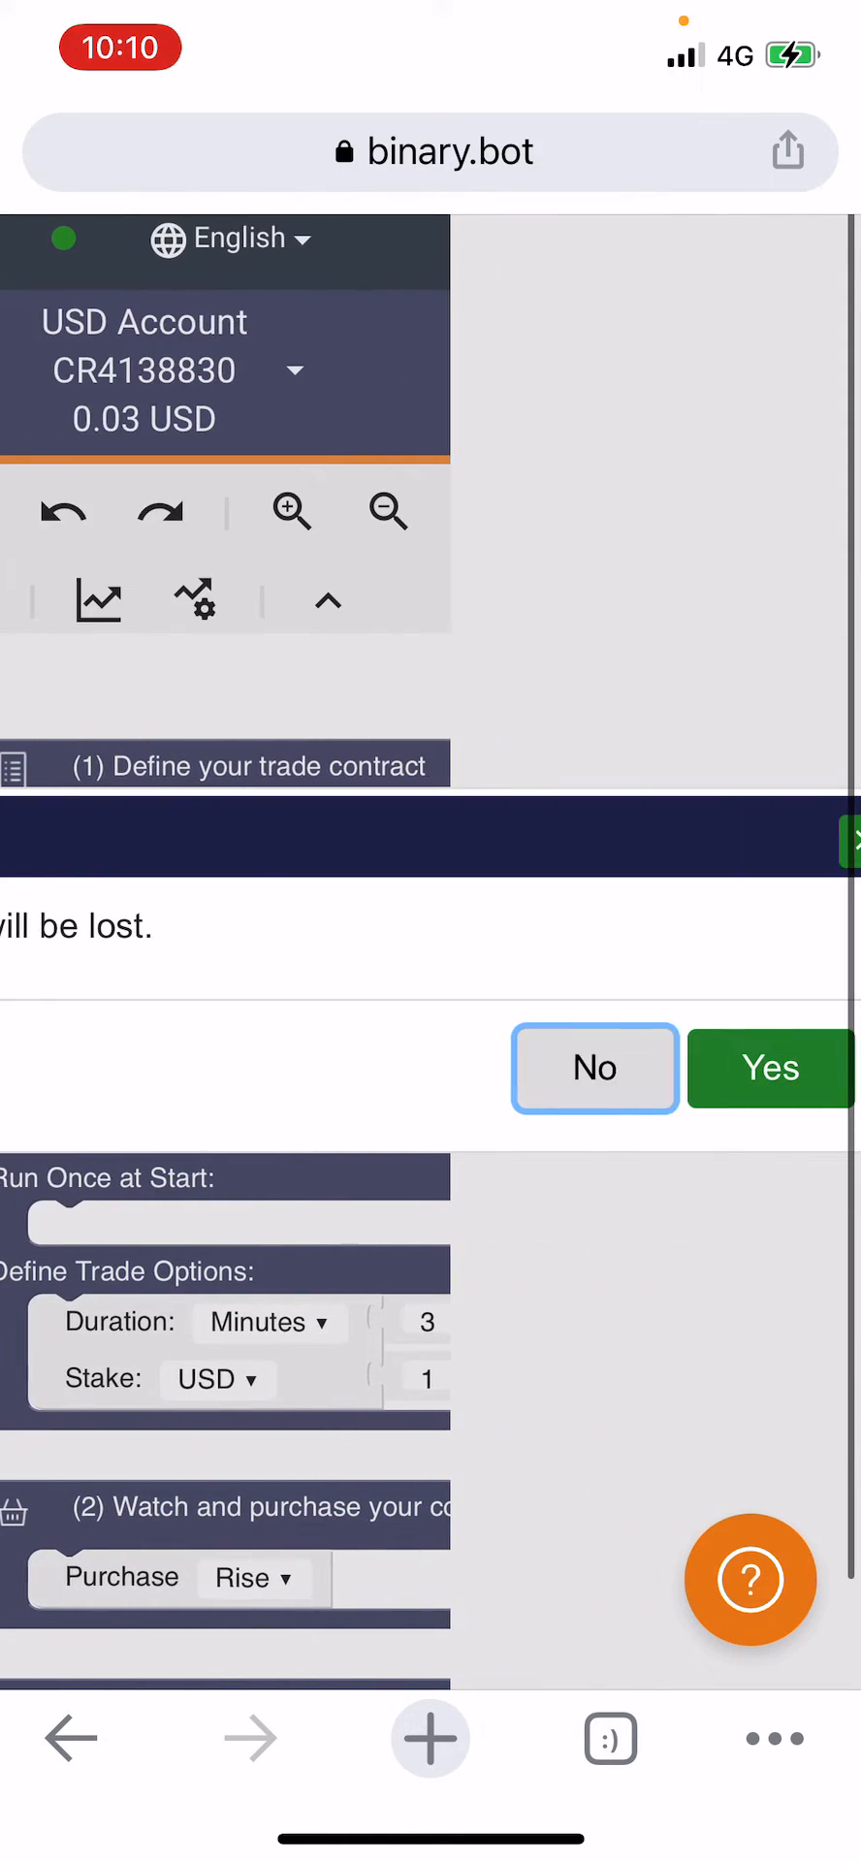
{"action": "left_click", "coordinate": [770, 1067]}
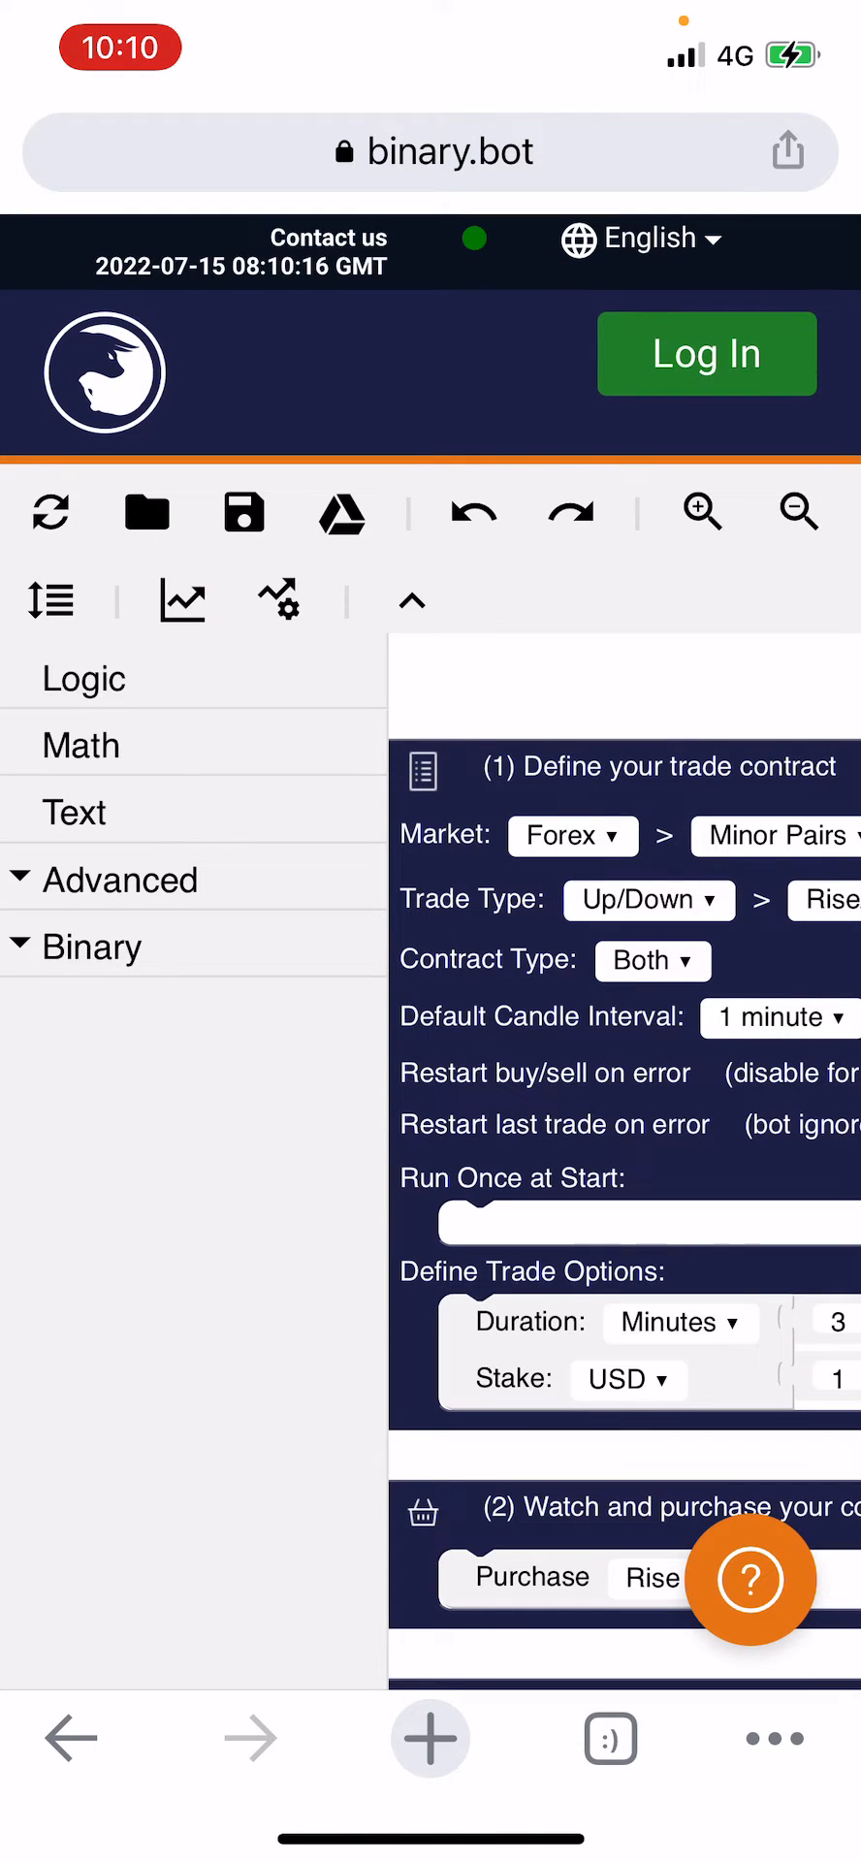
Step: Log in to Binary Bot with the saved email and password
{"action": "left_click", "coordinate": [706, 353]}
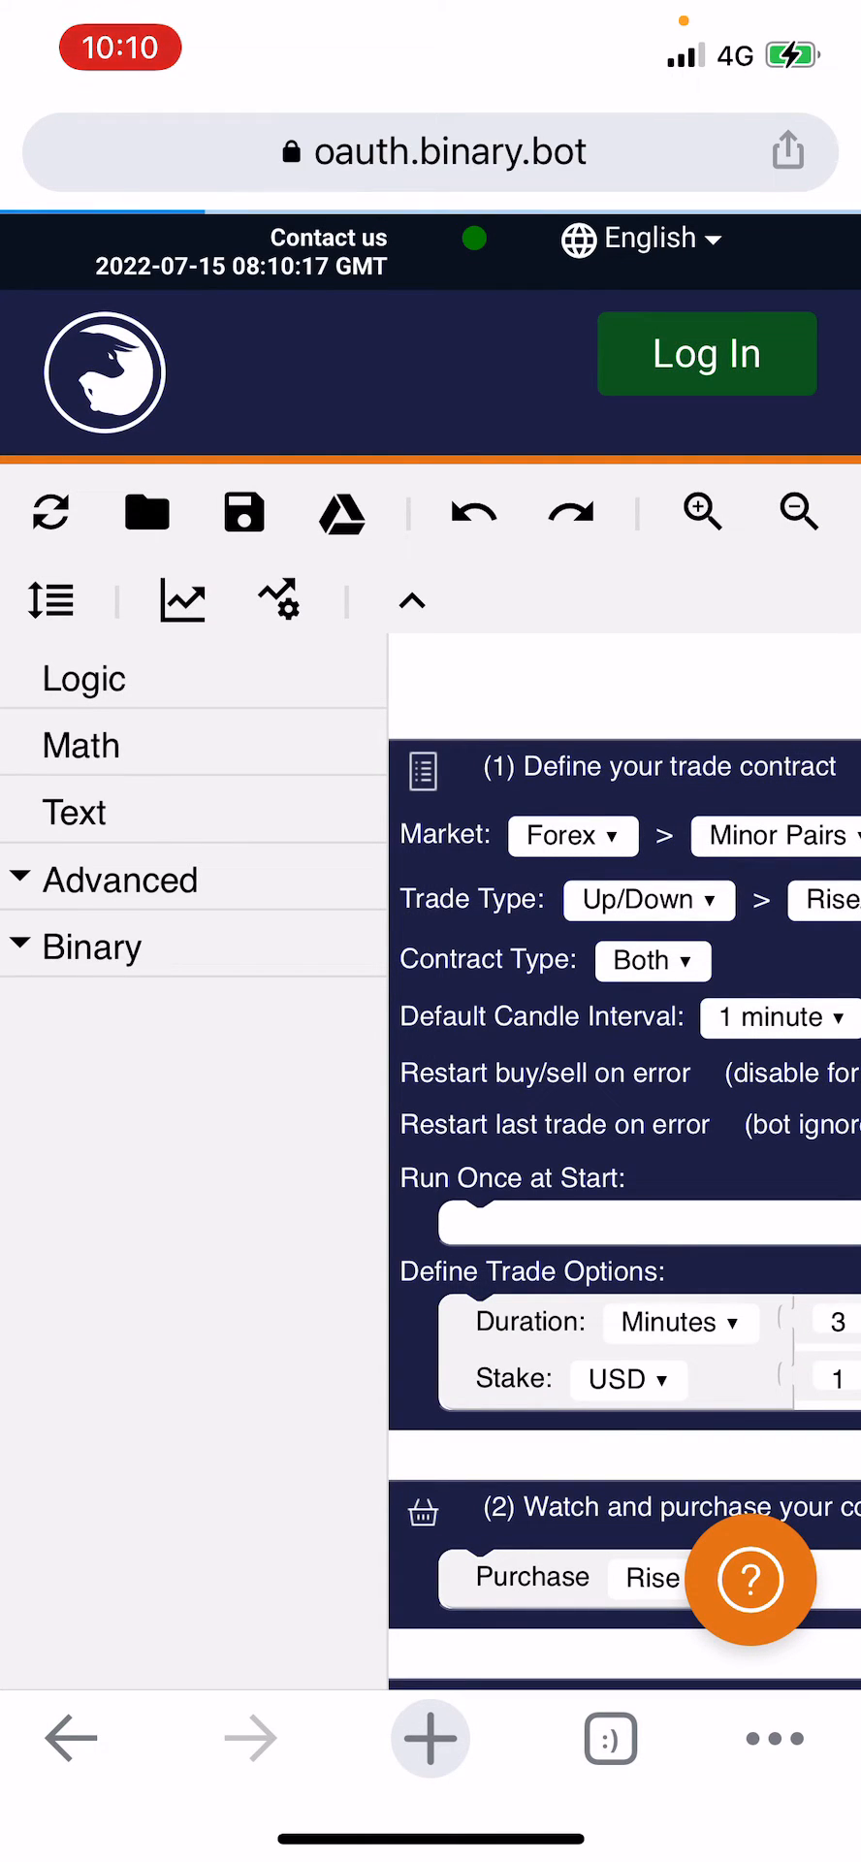
{"action": "left_click", "coordinate": [707, 353]}
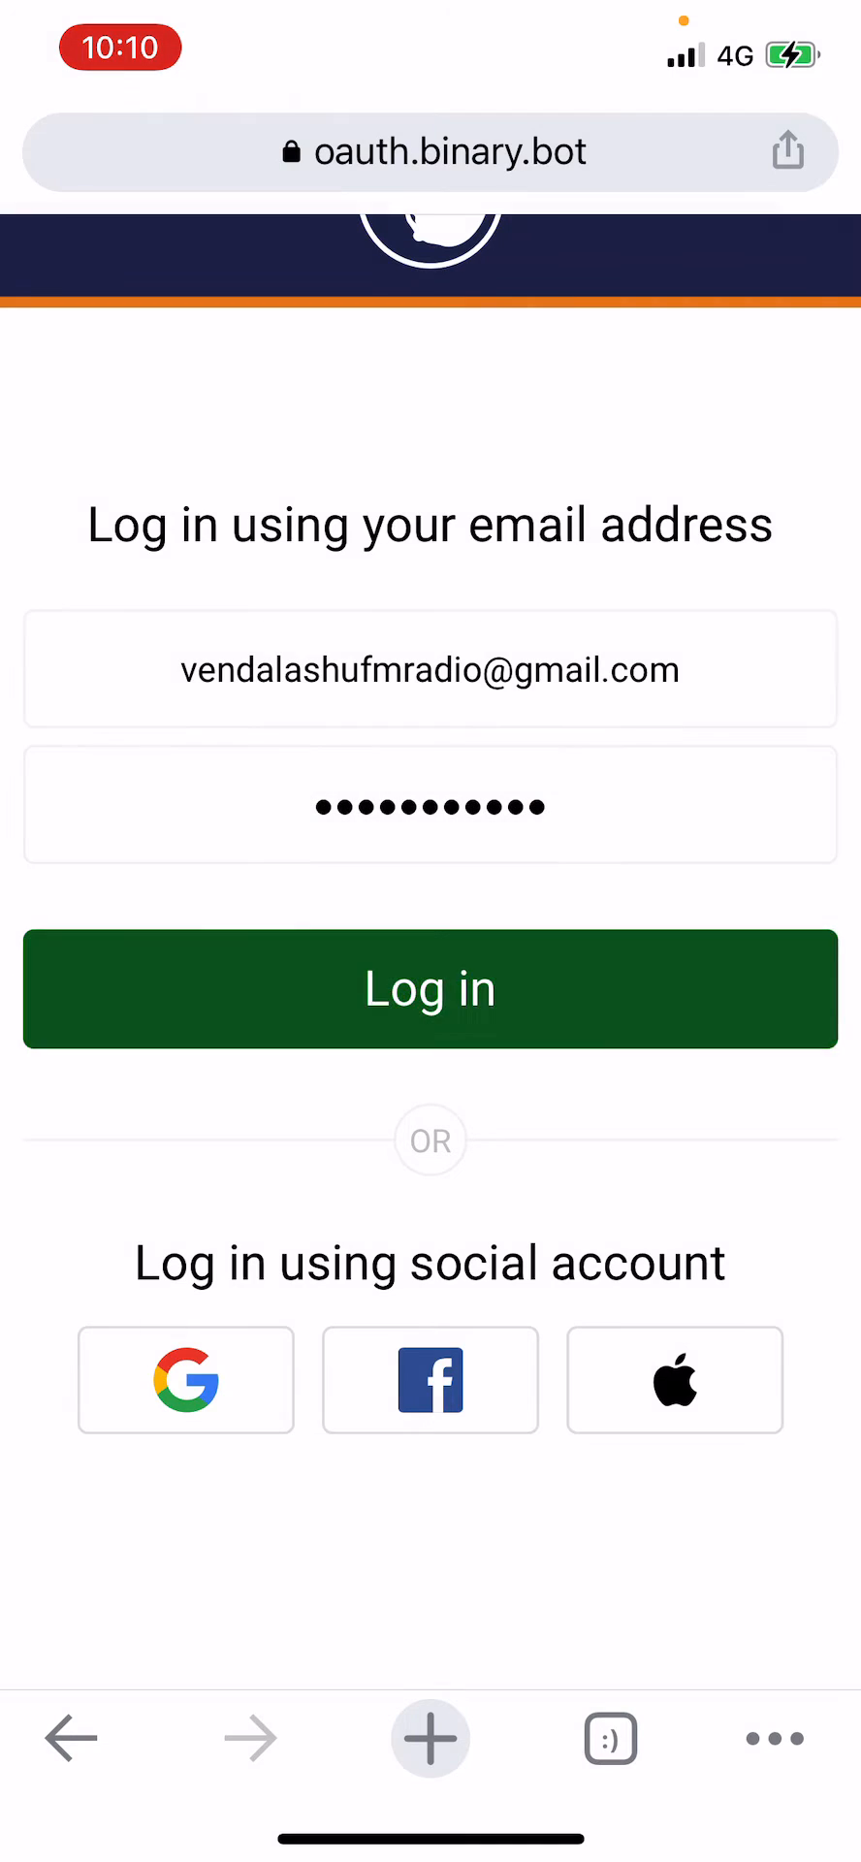
{"action": "left_click", "coordinate": [429, 989]}
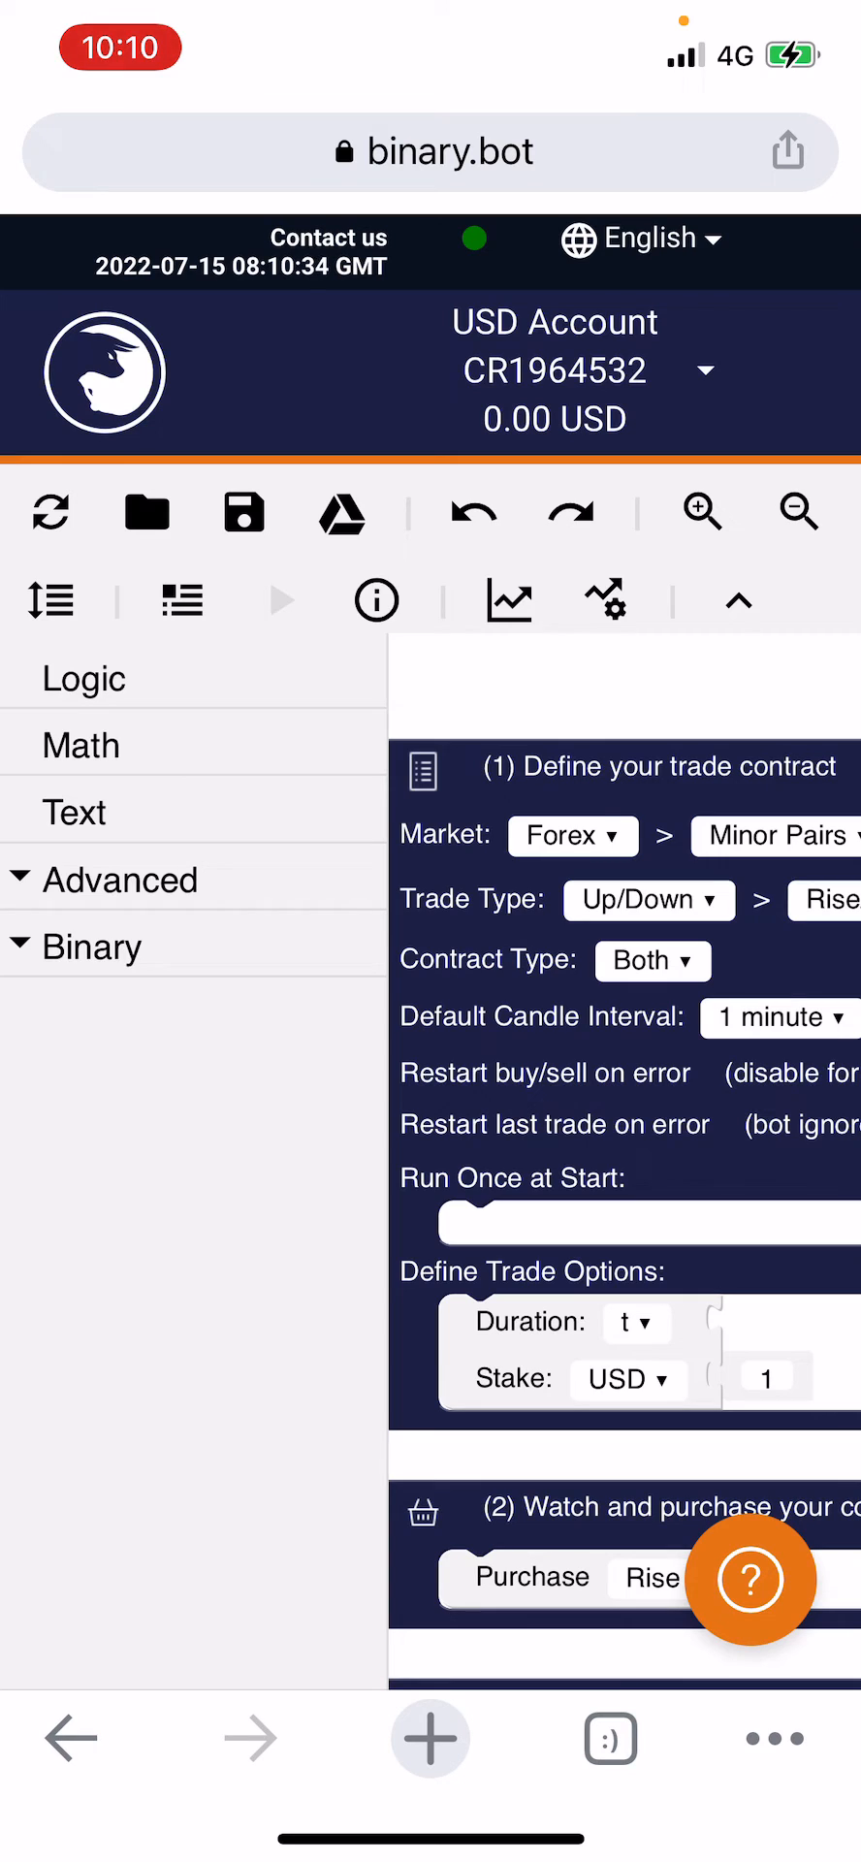
Step: Switch to the Virtual Account, accepting the loss of unsaved changes
{"action": "left_click", "coordinate": [281, 599]}
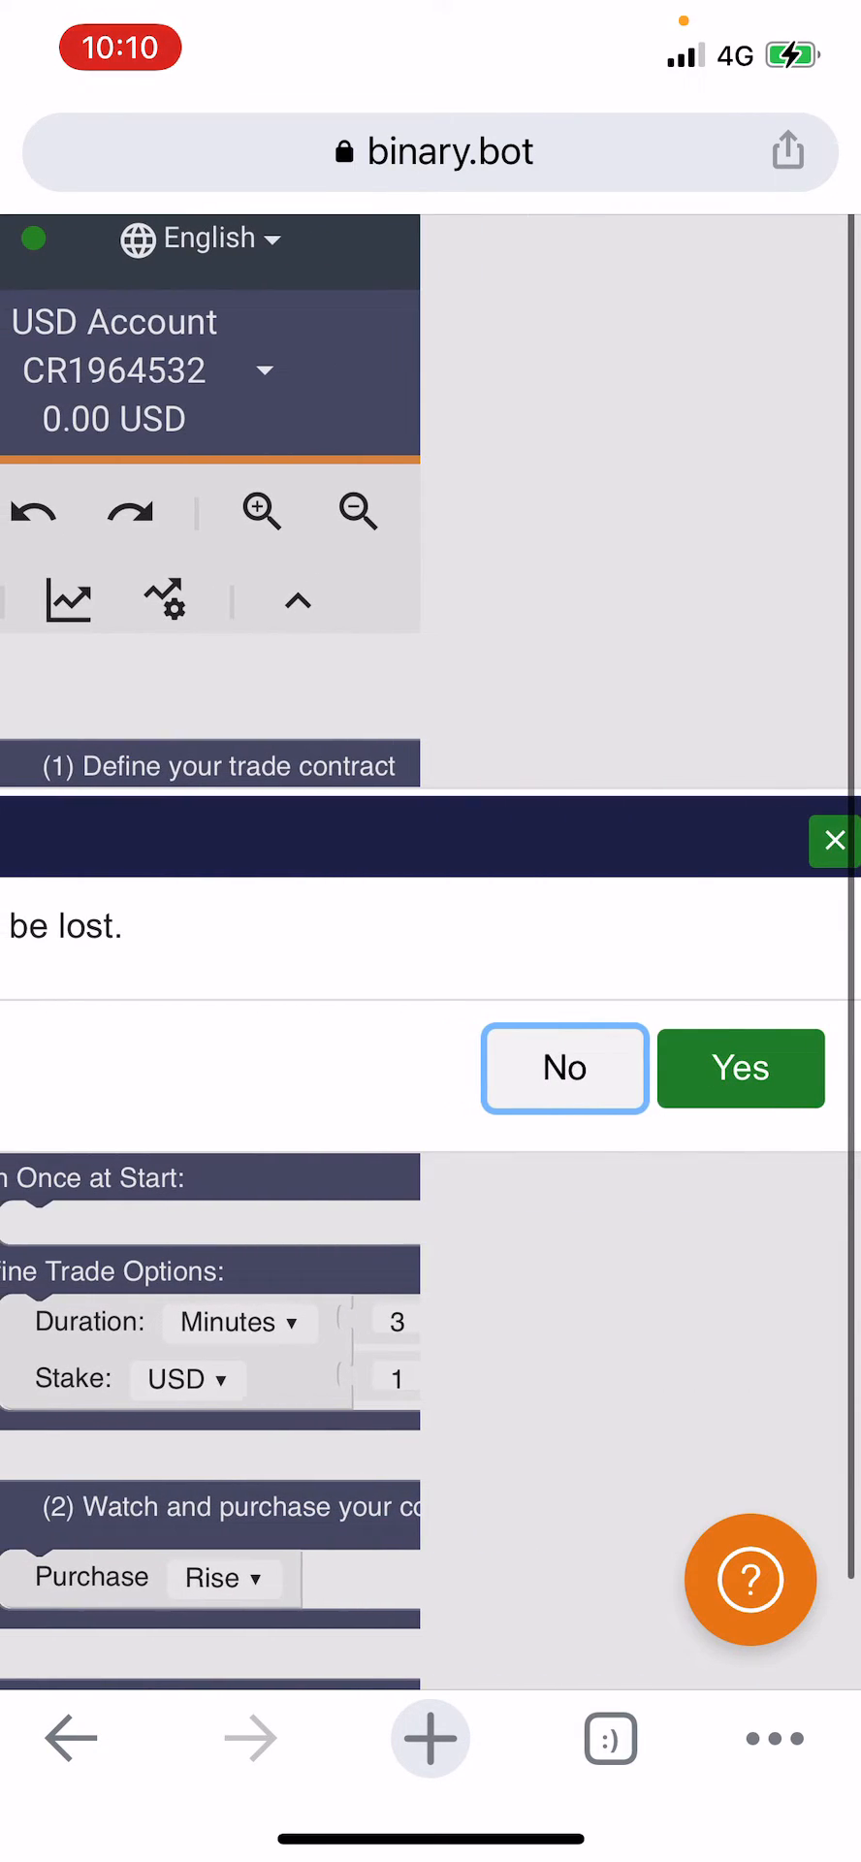
{"action": "left_click", "coordinate": [739, 1068]}
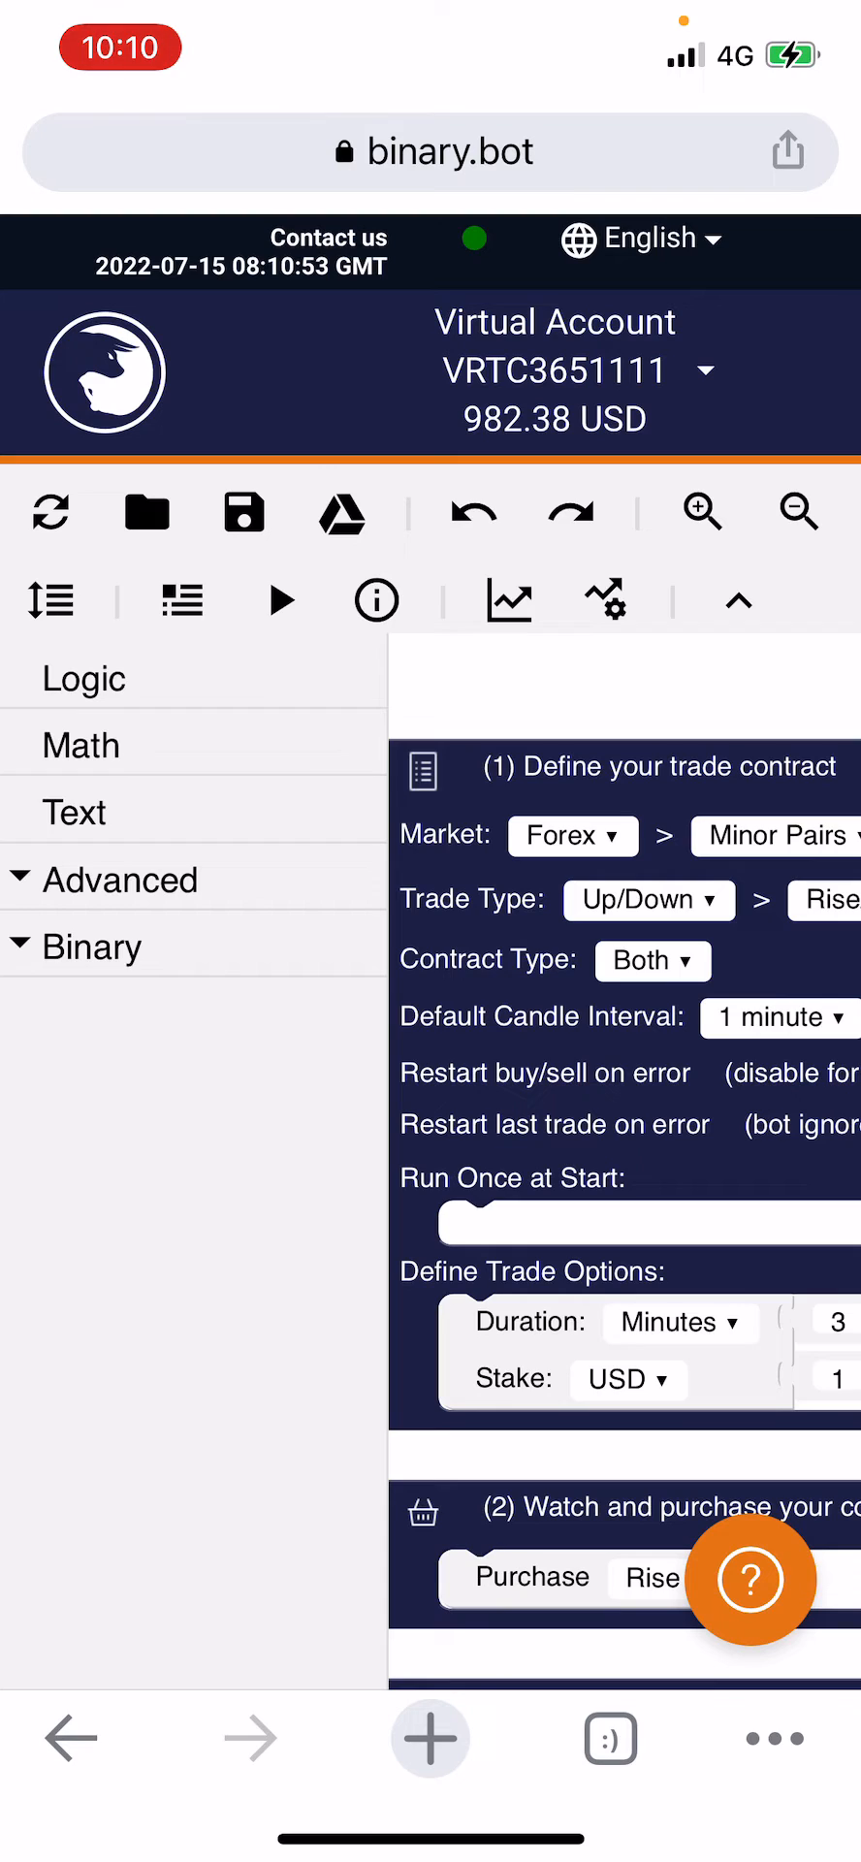
{"action": "left_click", "coordinate": [147, 512]}
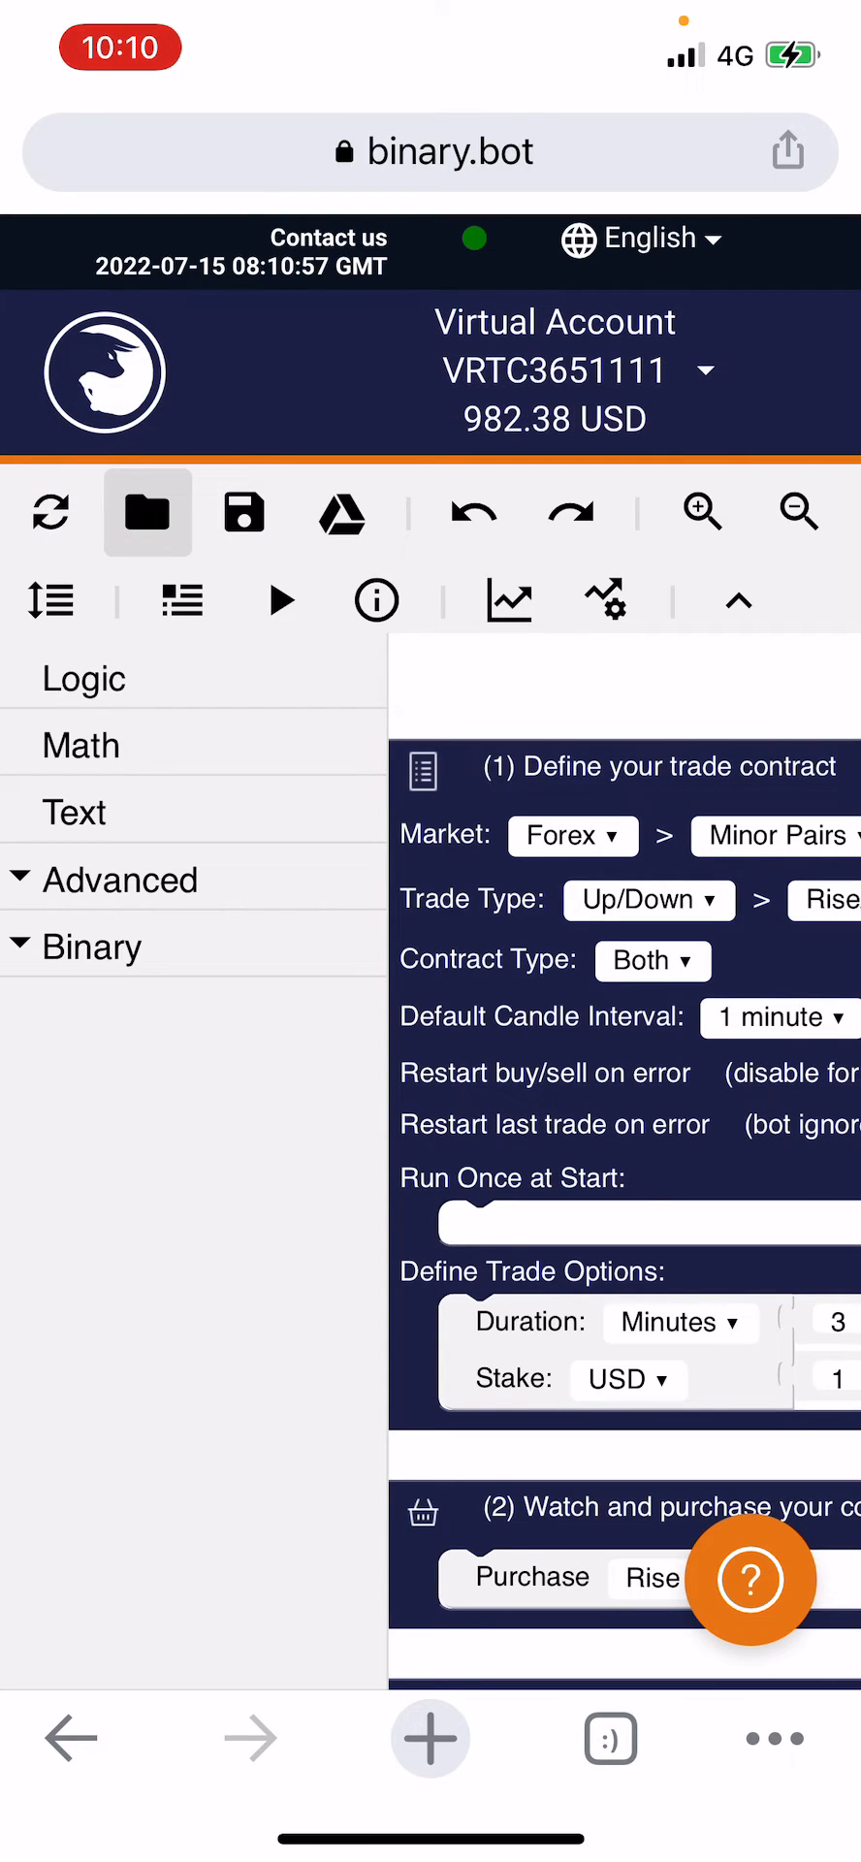
Step: Pick the XML robot file from Downloads in the iOS Files picker
{"action": "left_click", "coordinate": [148, 512]}
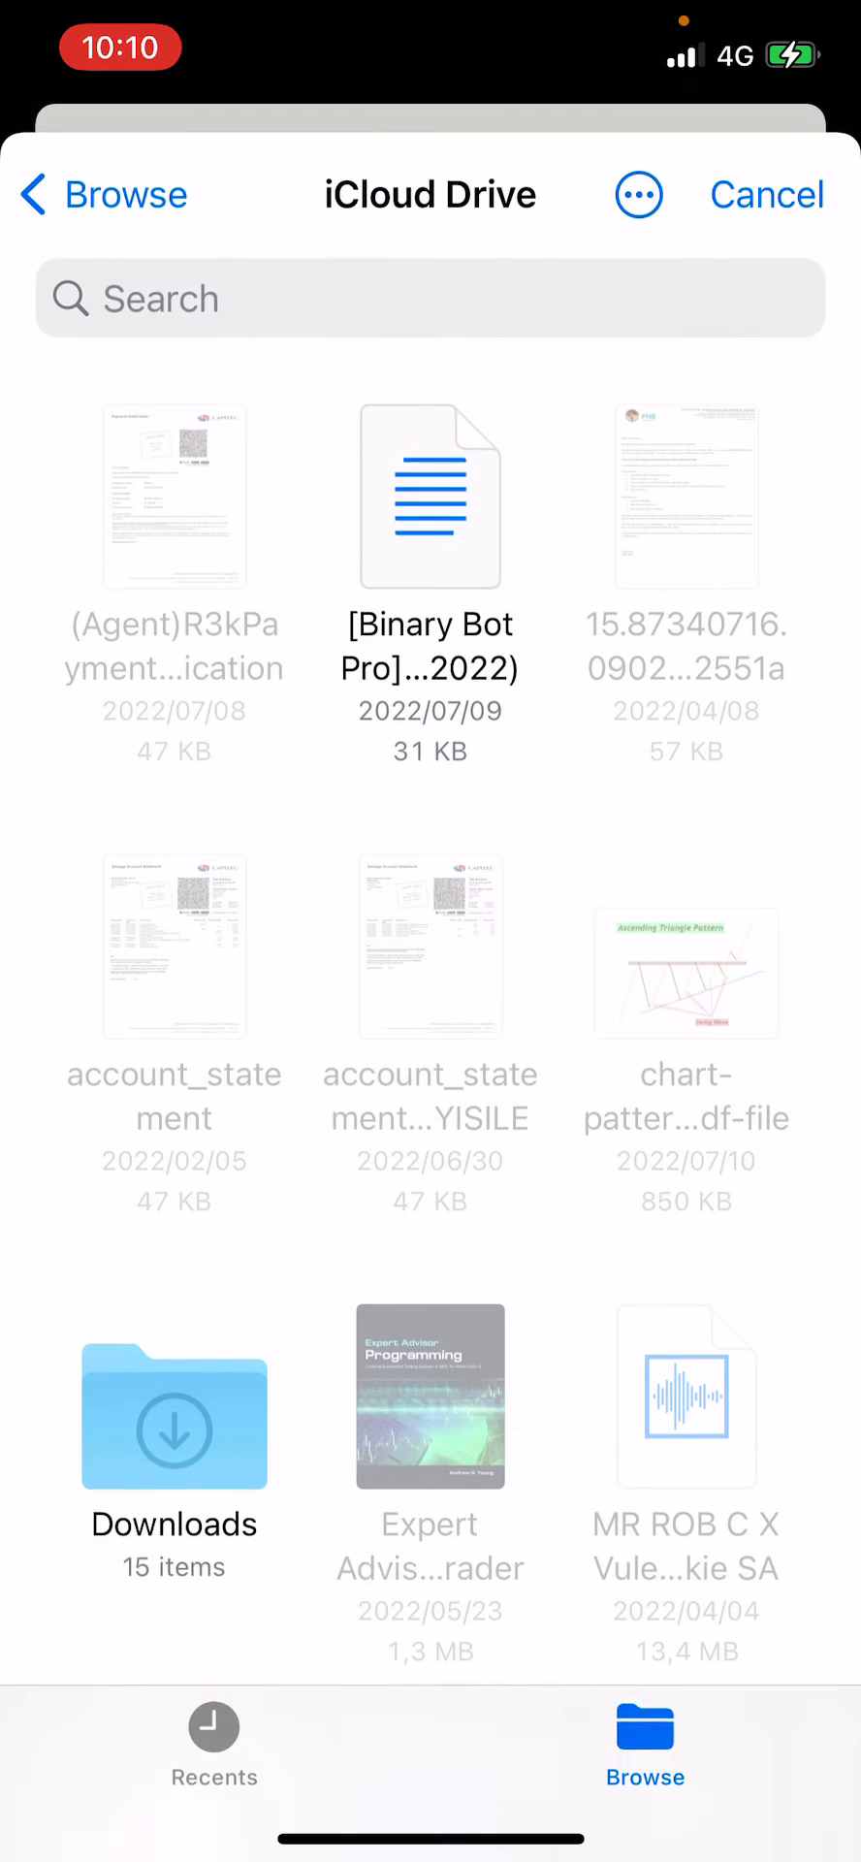
{"action": "left_click", "coordinate": [104, 194]}
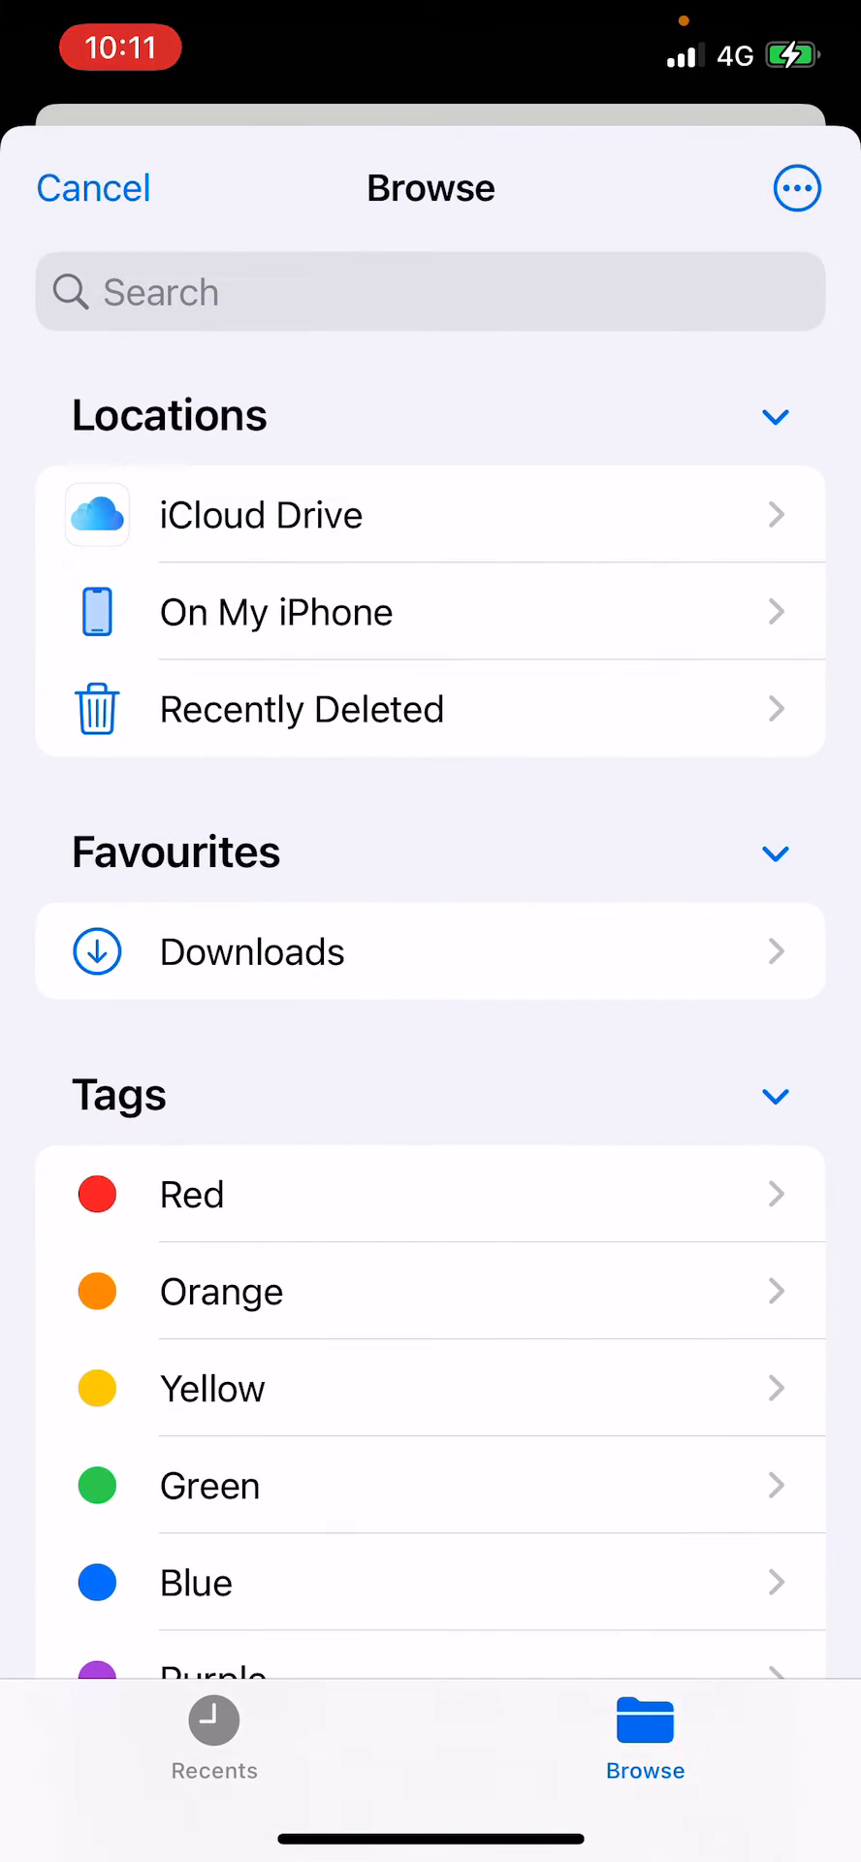
{"action": "left_click", "coordinate": [276, 613]}
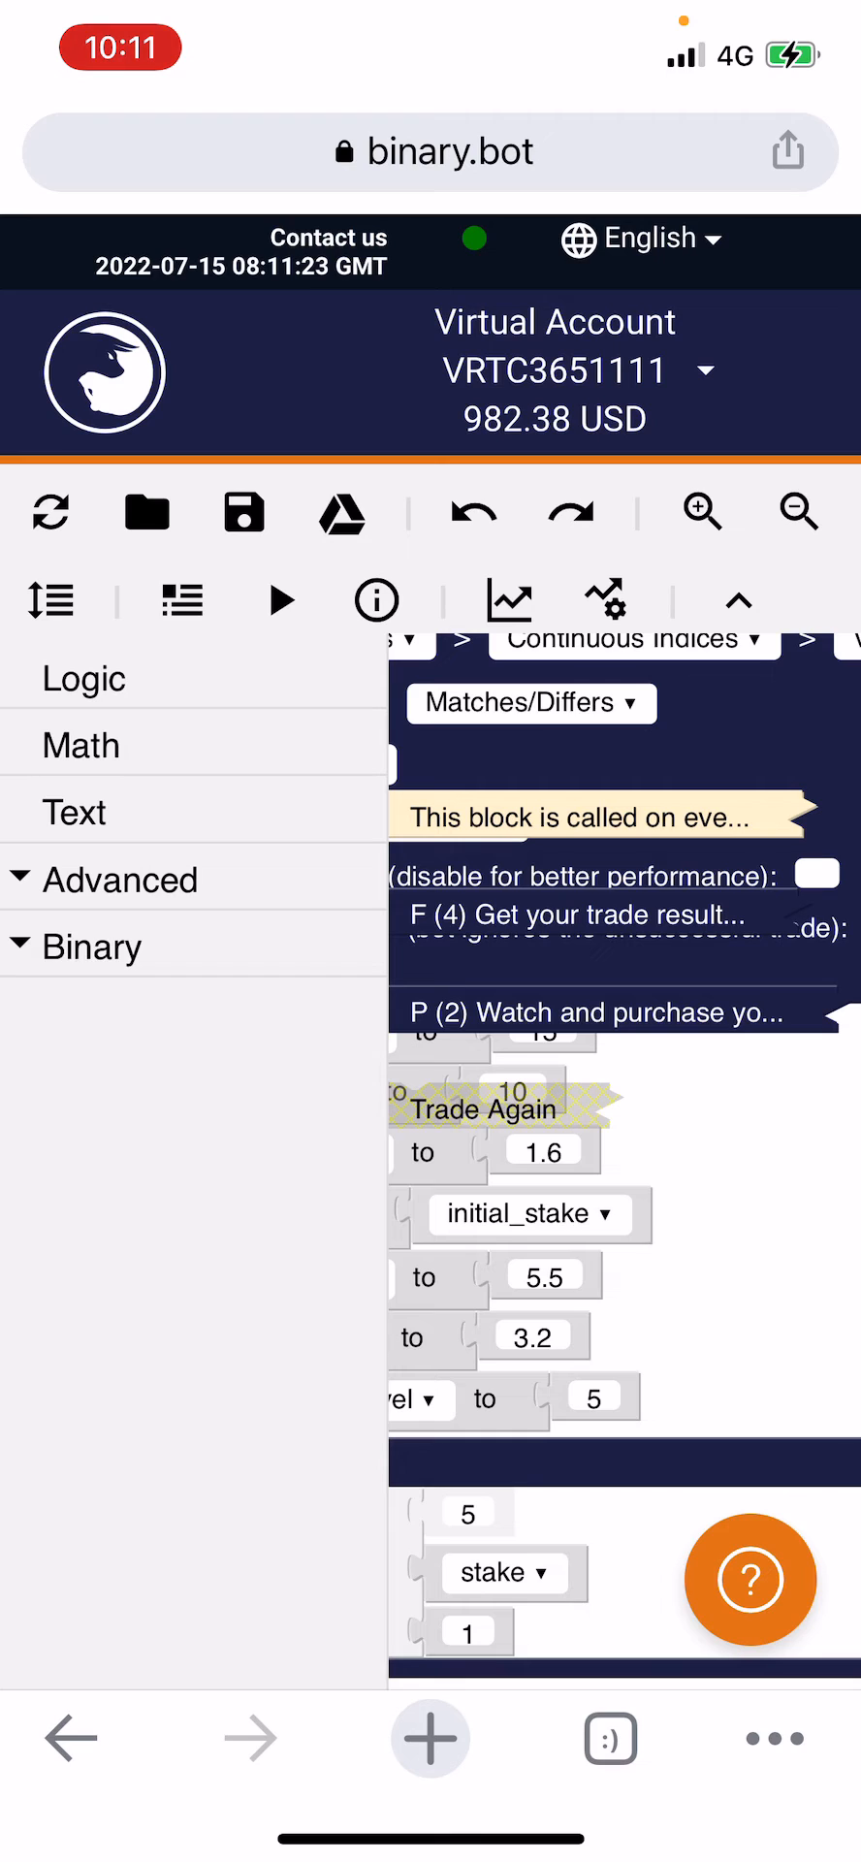
Step: Run the Matches/Differs robot and show its trade Summary panel
{"action": "left_click", "coordinate": [280, 598]}
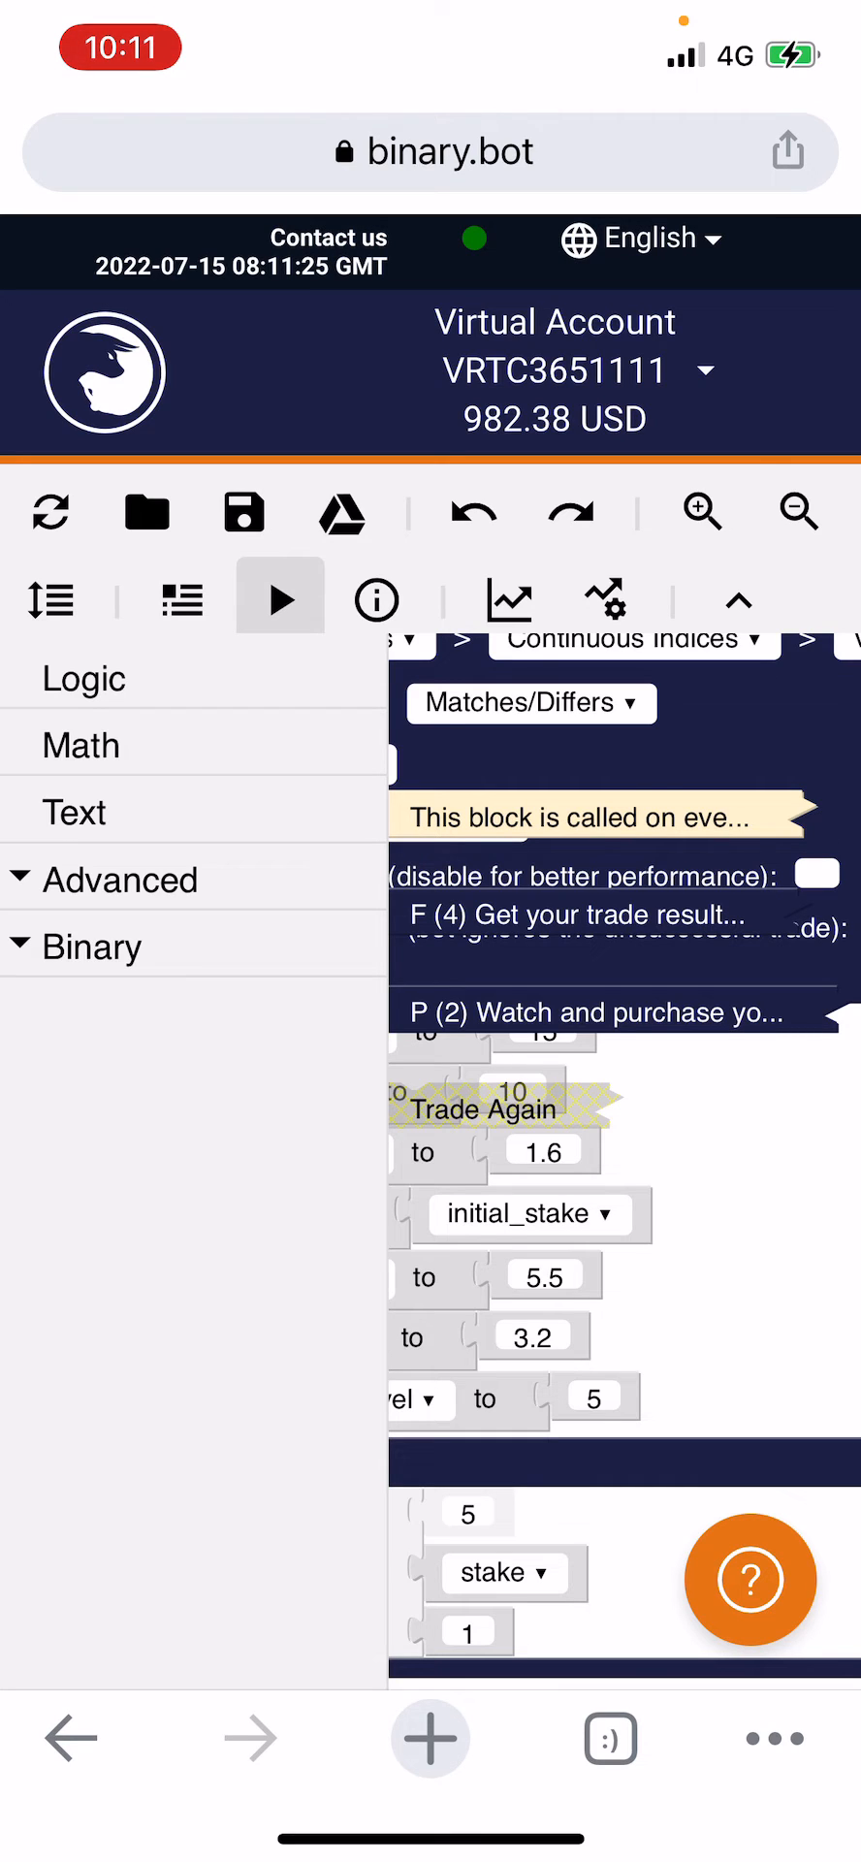
{"action": "left_click", "coordinate": [280, 597]}
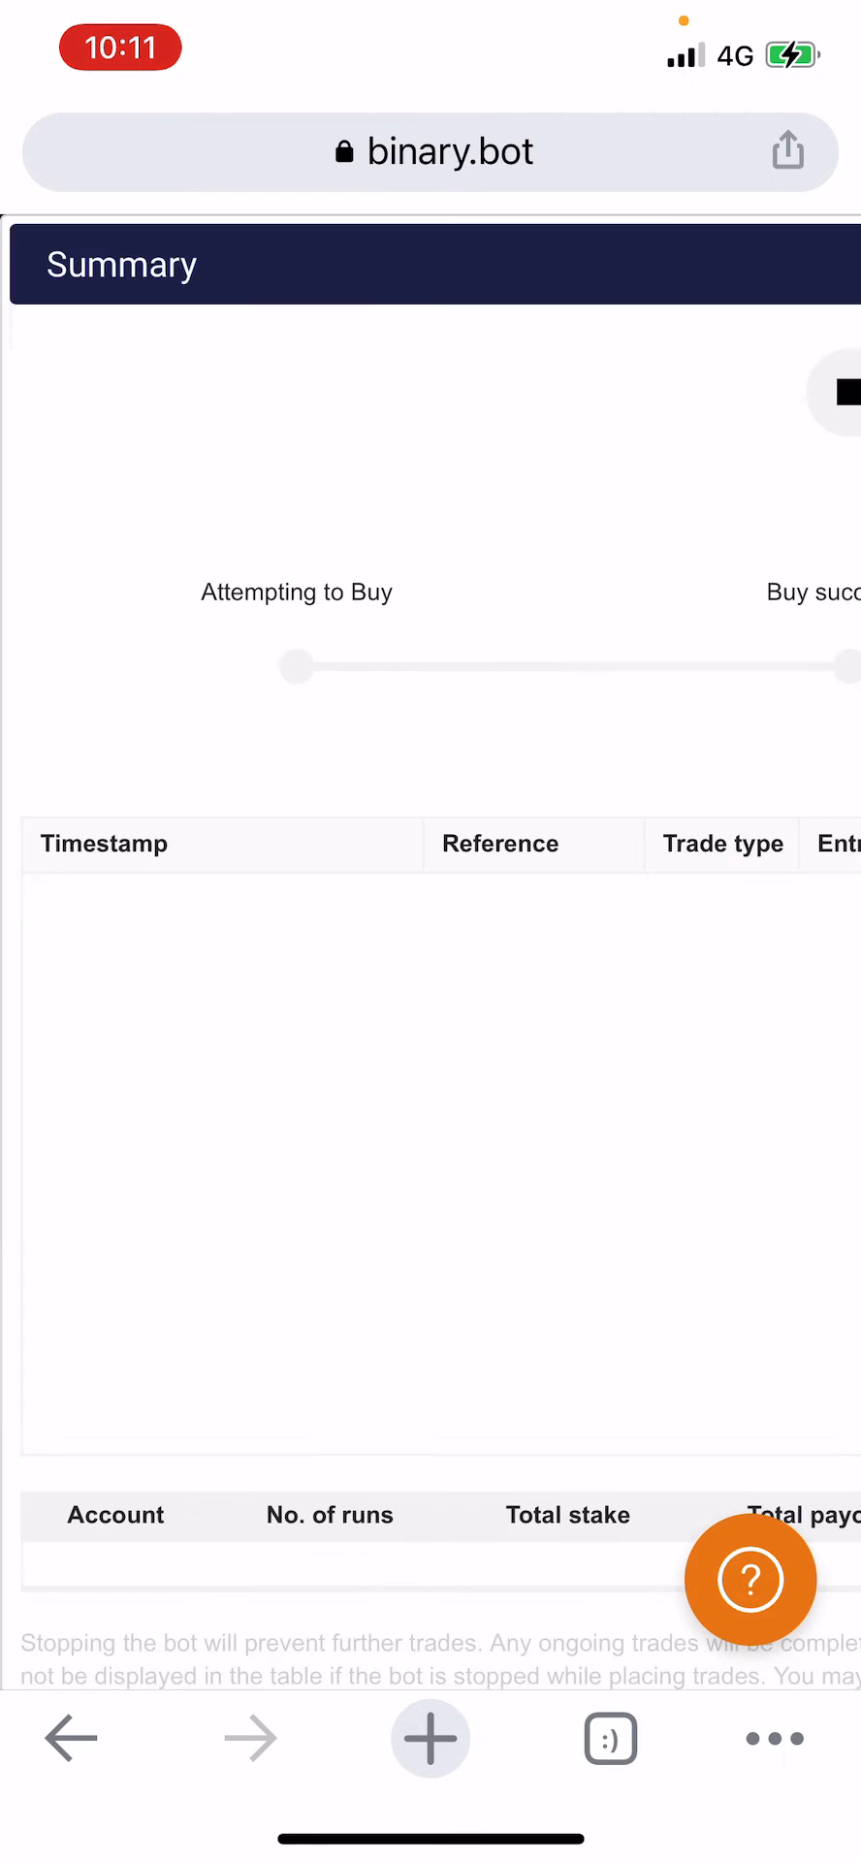